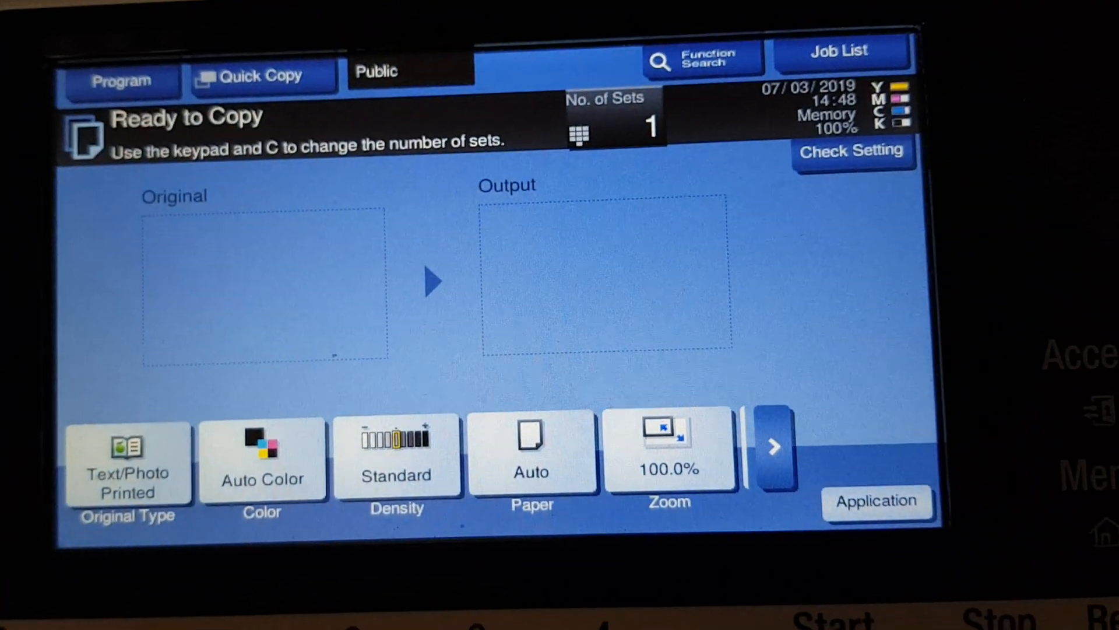
Switch the colour mode from Auto Color to Full Color
left_click(261, 457)
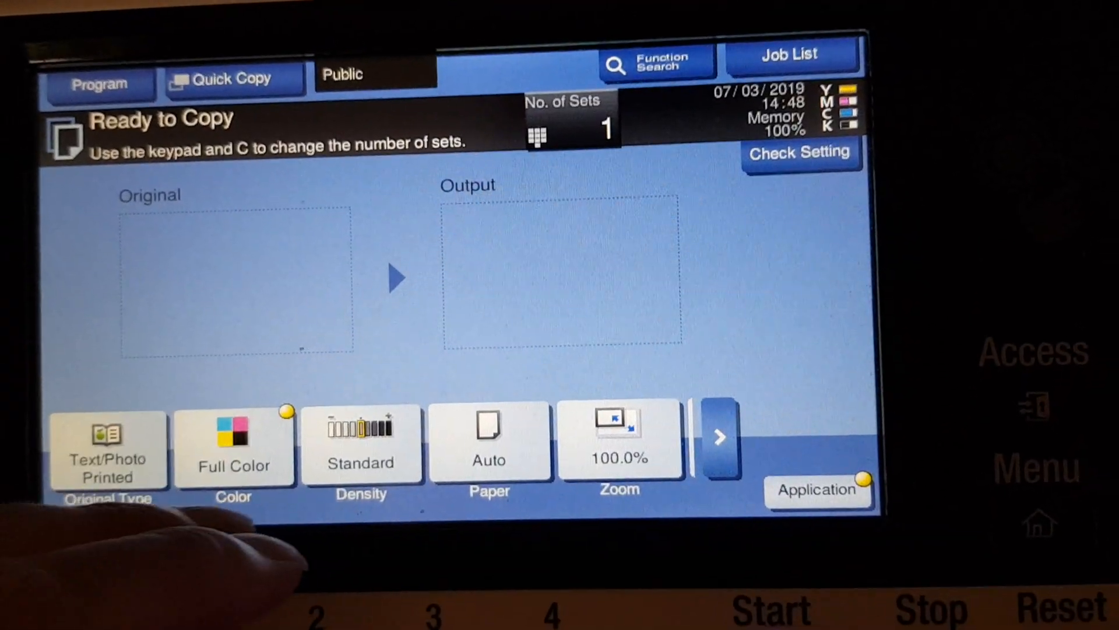
Darken Text Enhancement to +4 in the Application settings
left_click(489, 443)
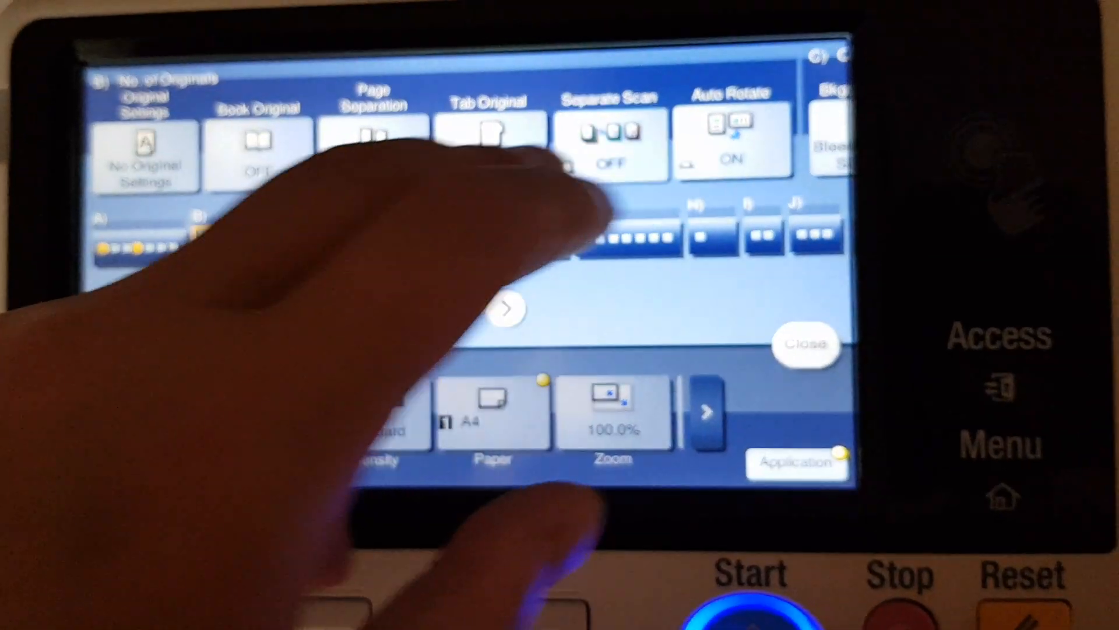
left_click(506, 309)
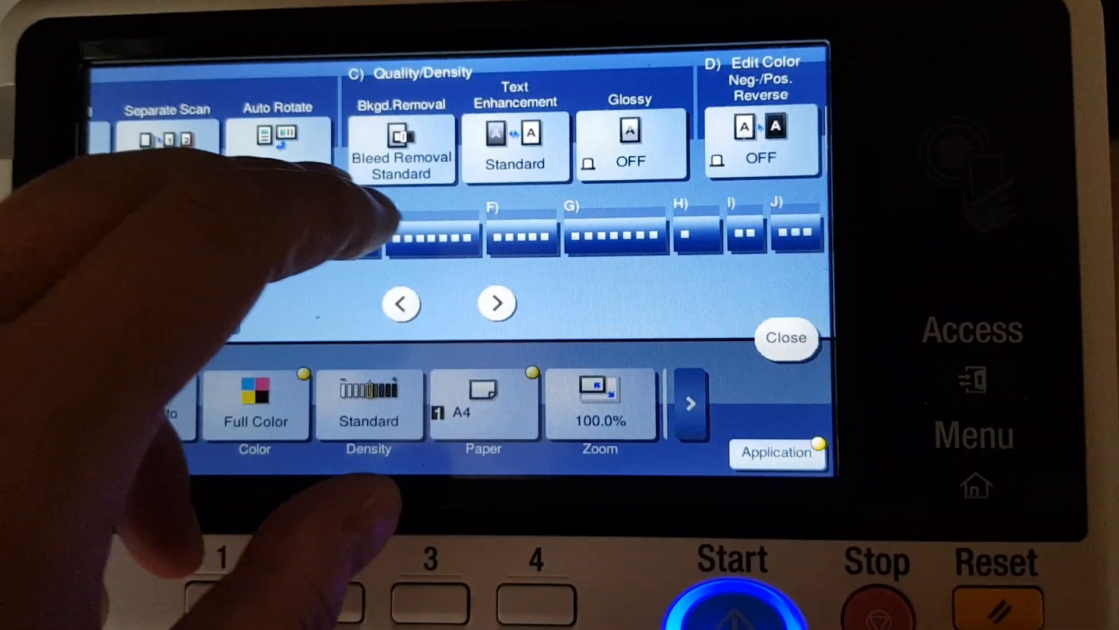
left_click(401, 147)
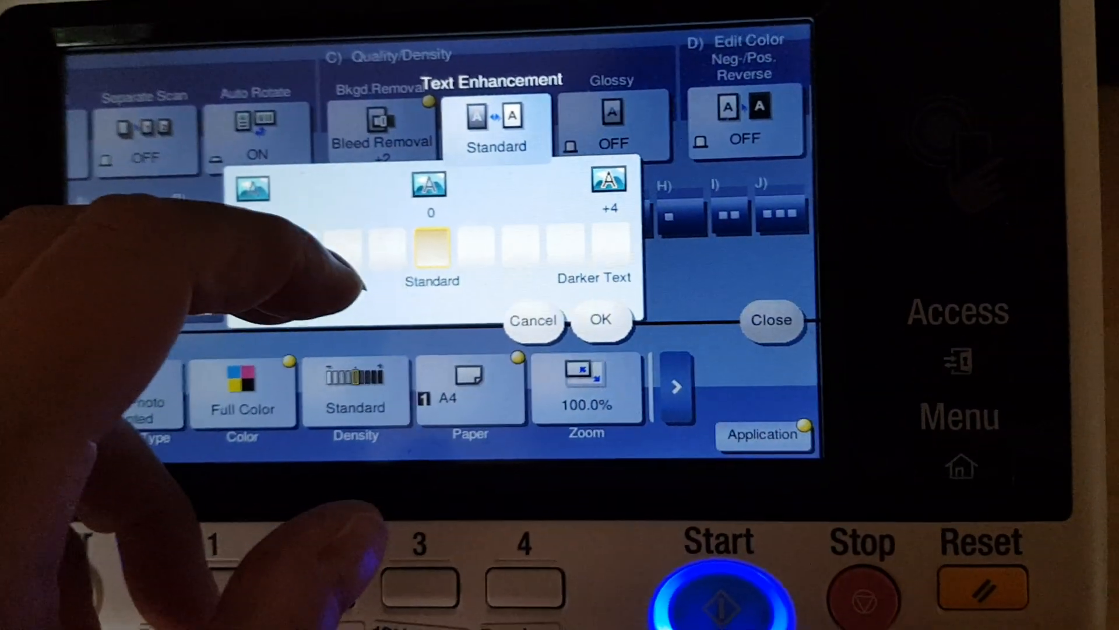
left_click(599, 320)
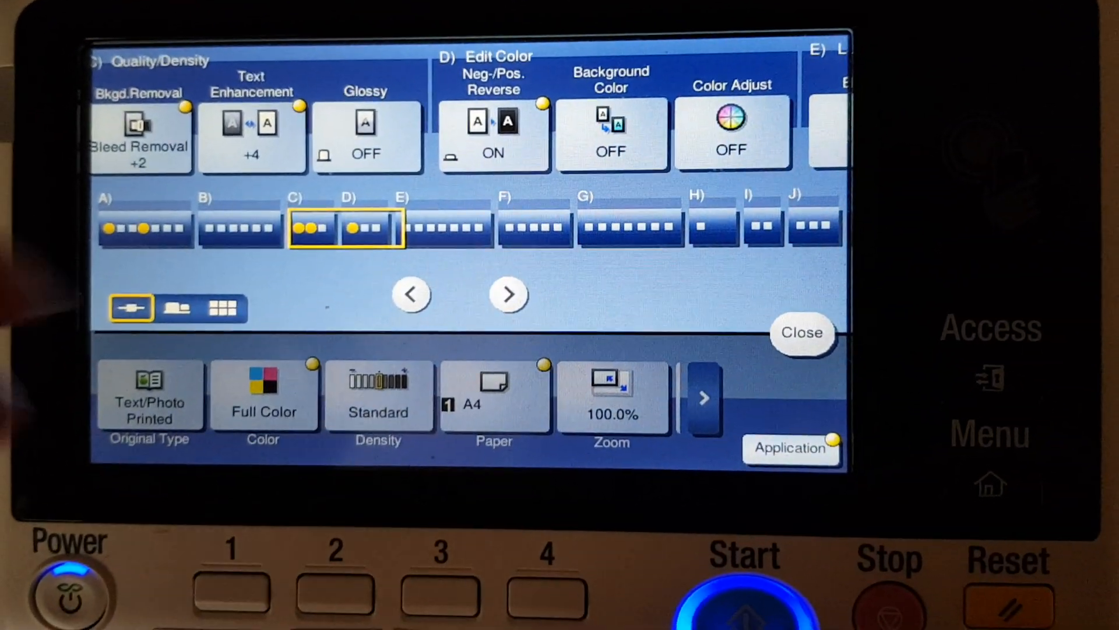
Turn on Background Color and fill blank areas with red
left_click(610, 133)
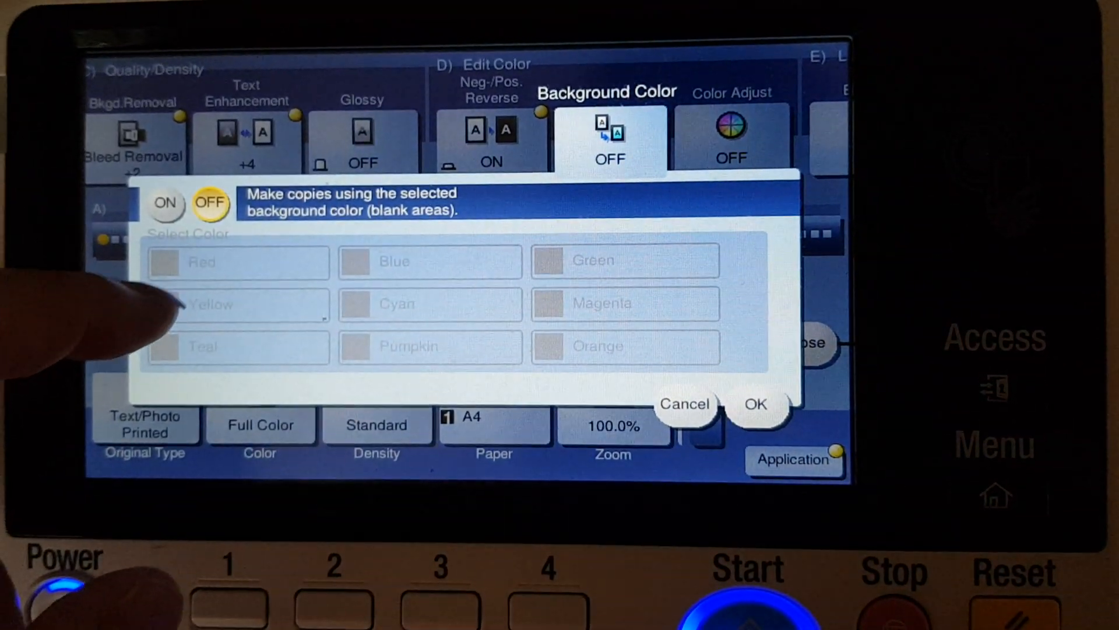
left_click(166, 202)
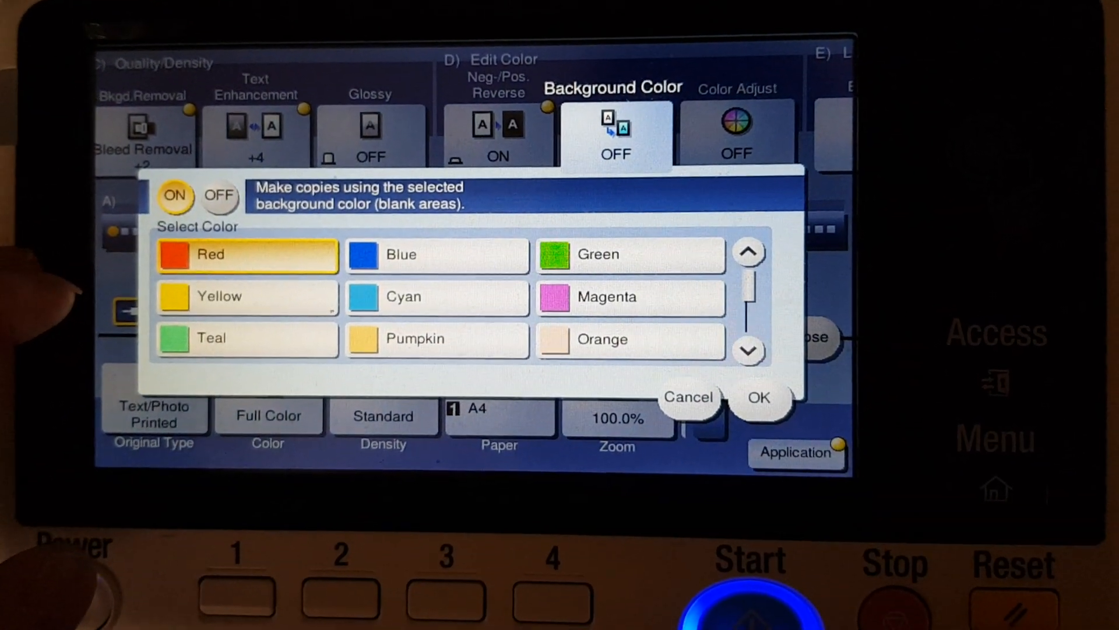
left_click(759, 397)
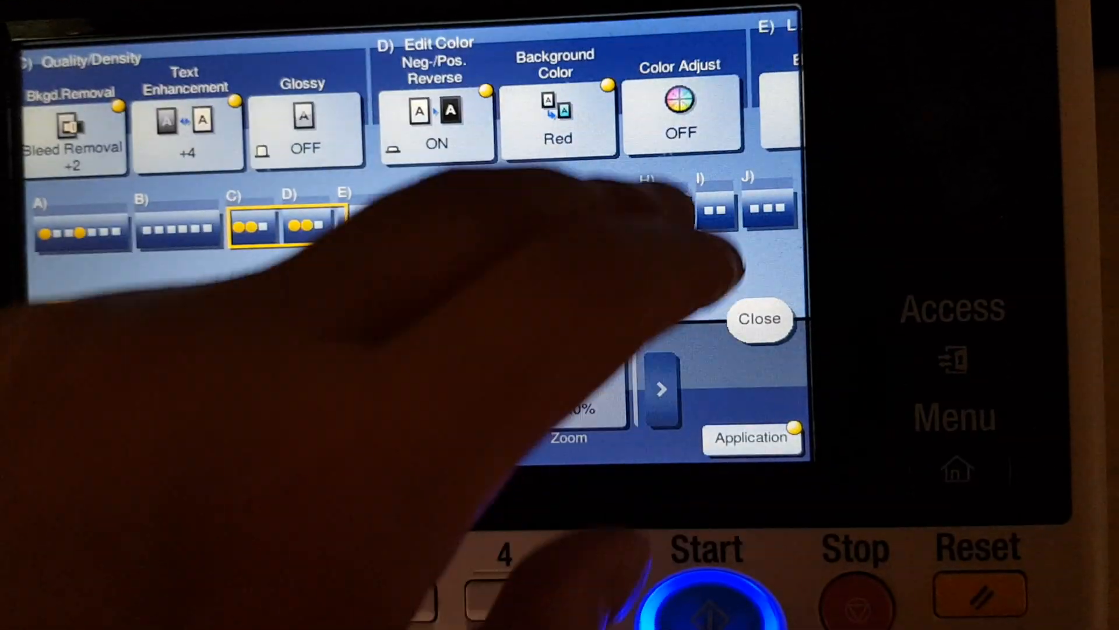
left_click(680, 114)
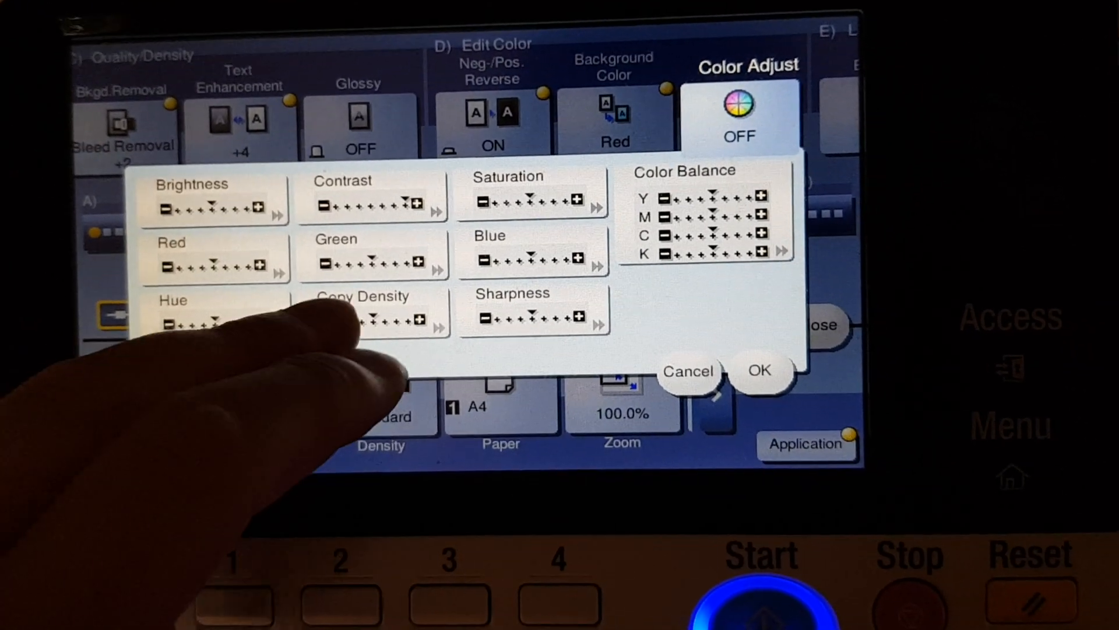
Shift the magenta tone on the Color Balance wheel
left_click(362, 314)
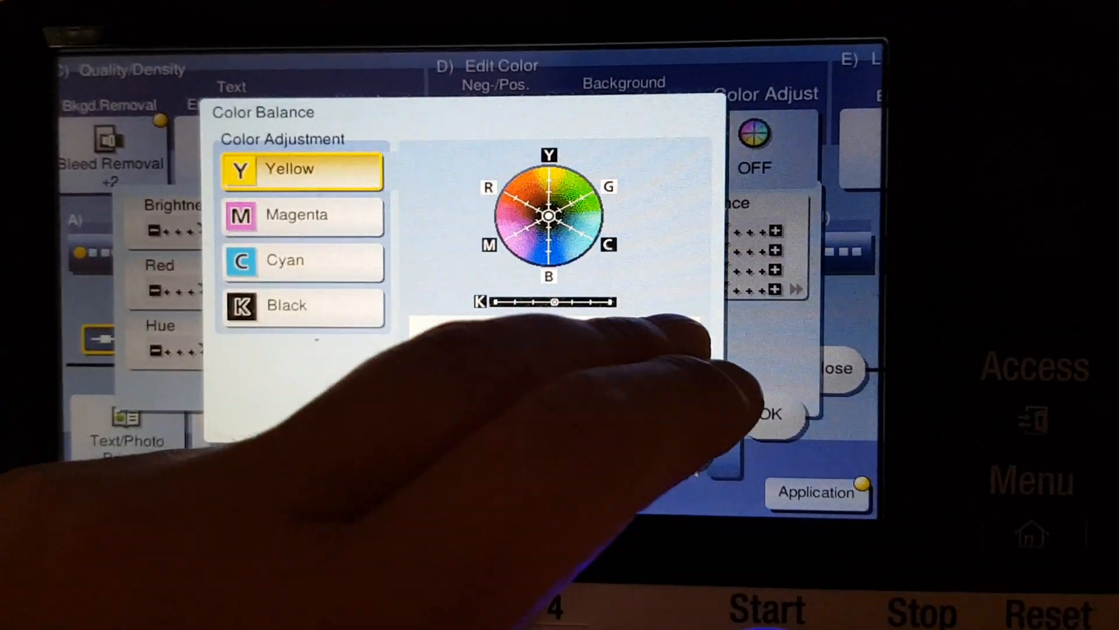
left_click(296, 207)
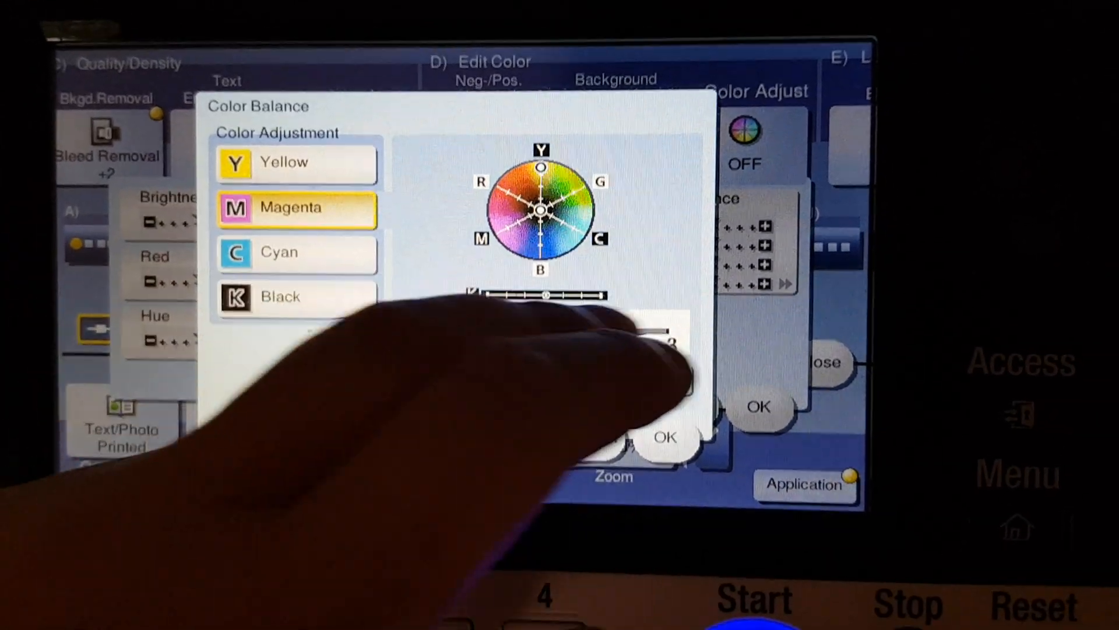
left_click(295, 251)
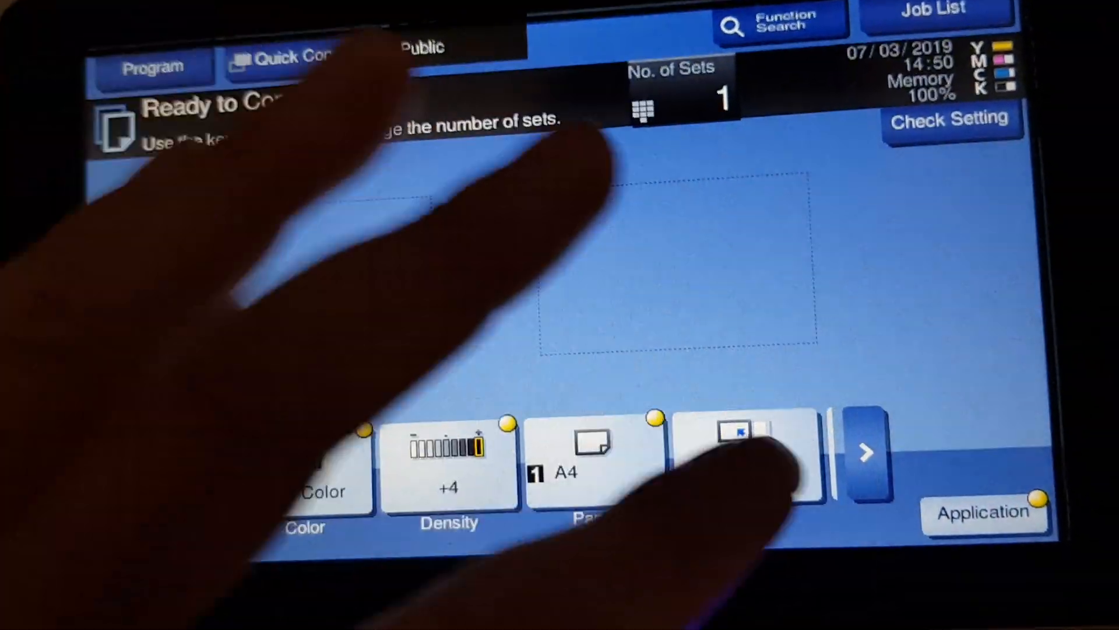
Set manual zoom to X 207% and Y 200%
left_click(742, 457)
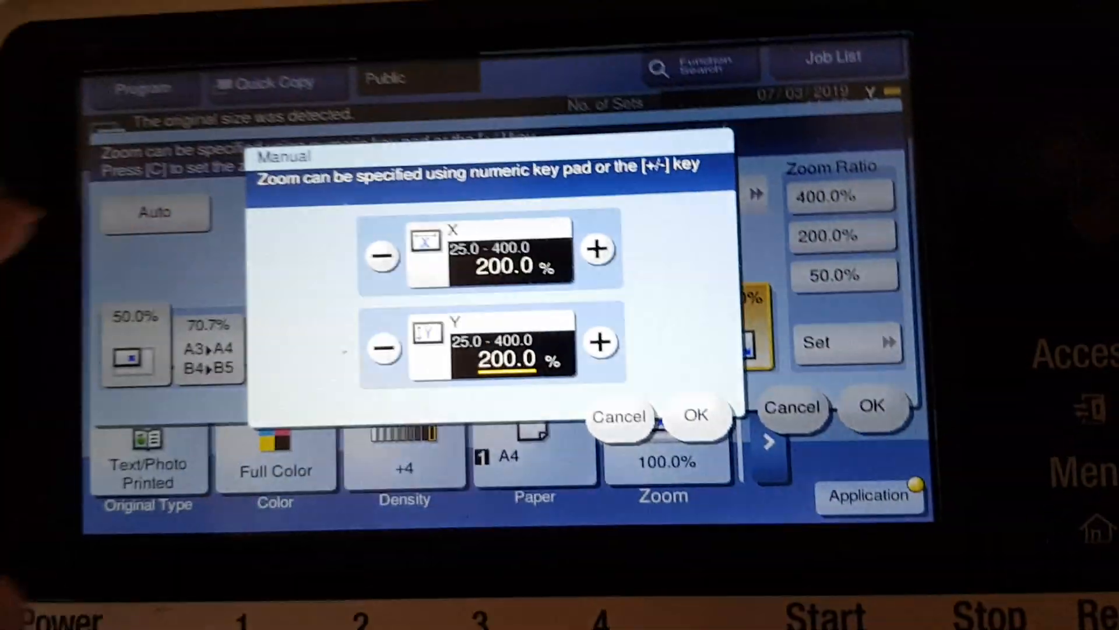
left_click(500, 253)
type("207")
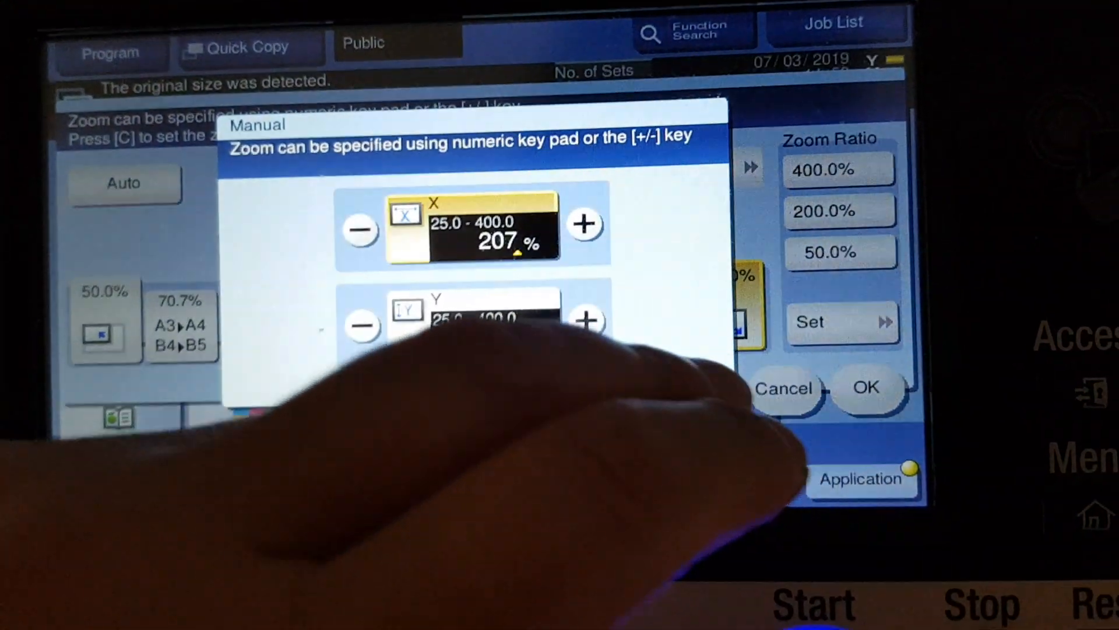
left_click(867, 388)
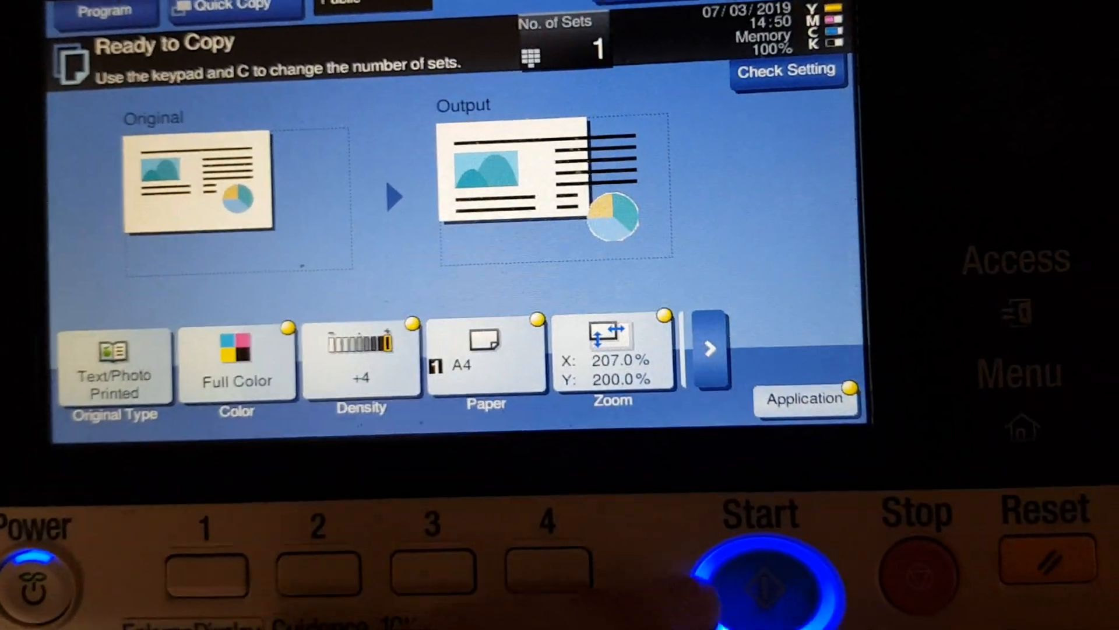
Scan one original at 207% by 200% and print the copy
left_click(759, 567)
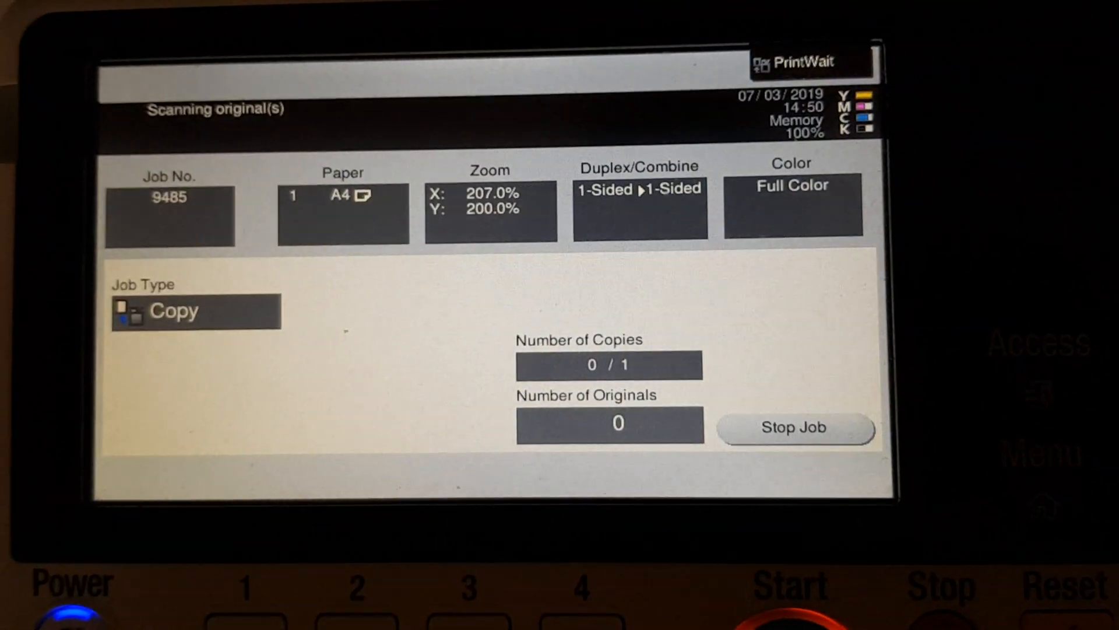
left_click(794, 427)
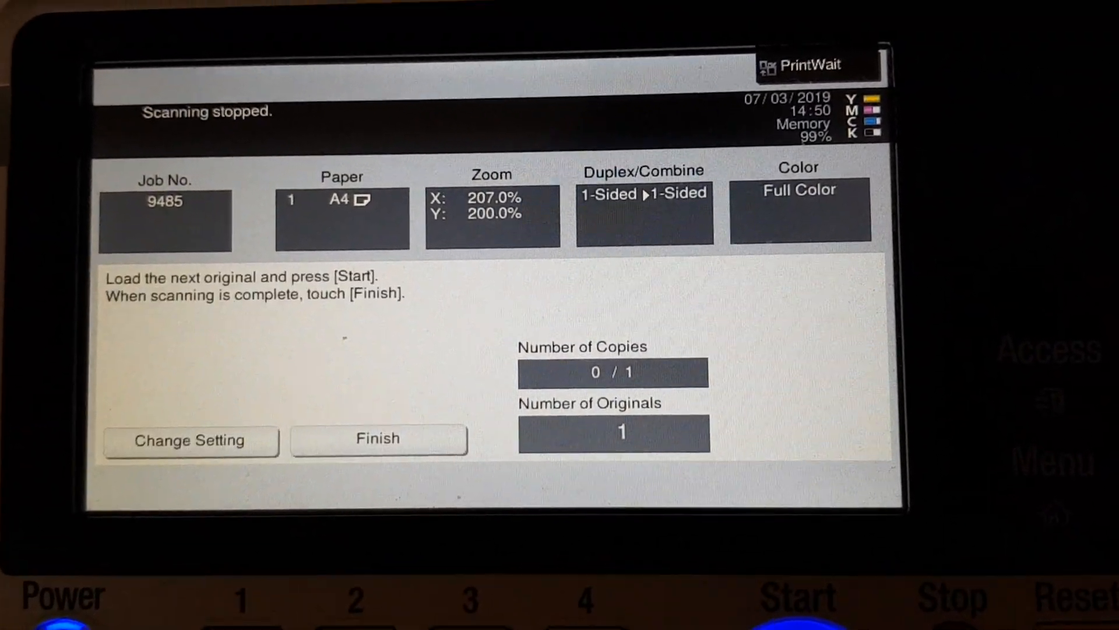
left_click(378, 438)
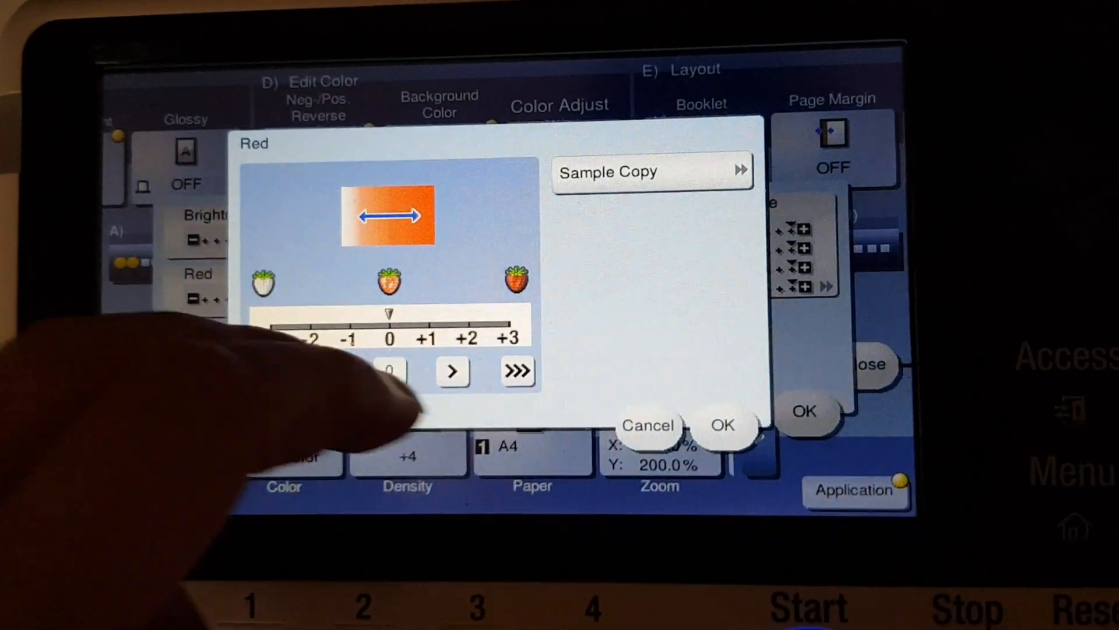
Change the red level in Color Adjust
left_click(725, 425)
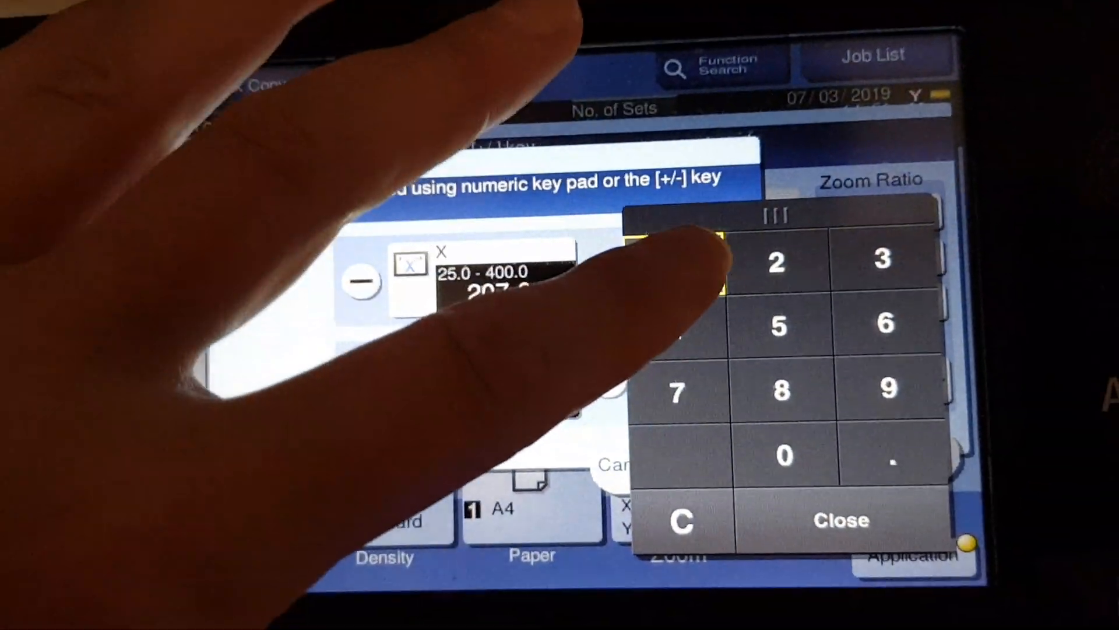
Change the manual vertical zoom to 185%, keeping horizontal at 207%
left_click(659, 262)
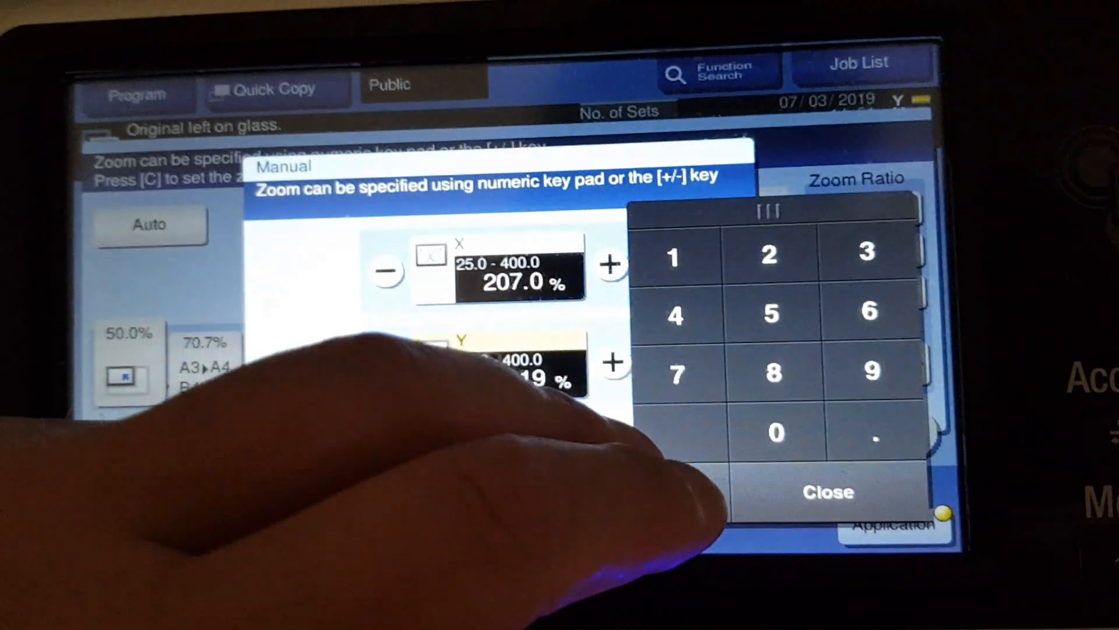
left_click(525, 364)
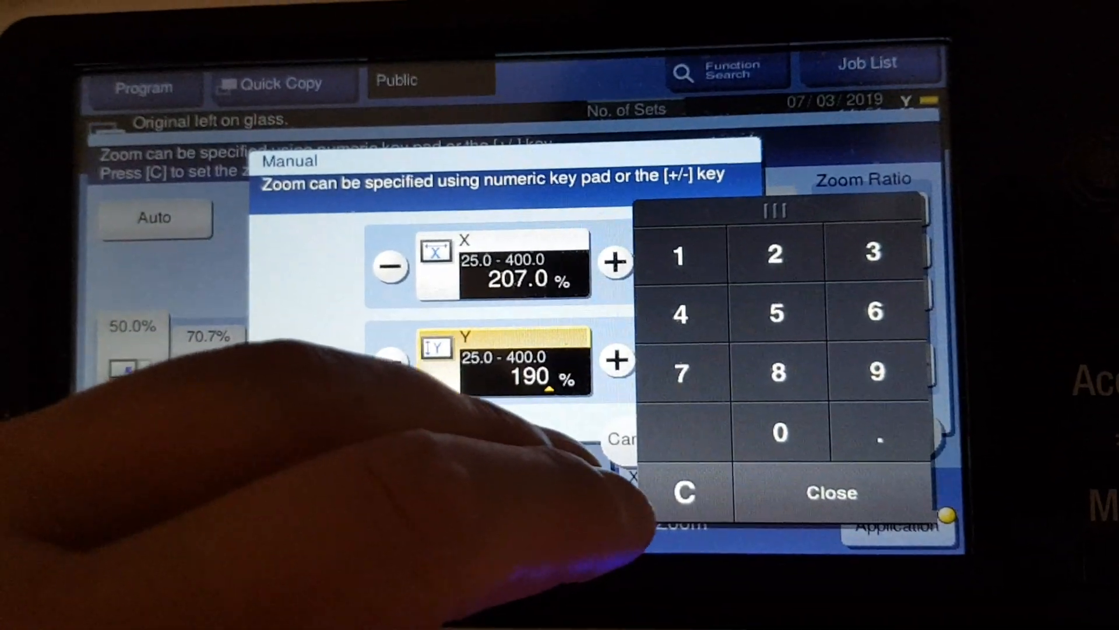
left_click(829, 493)
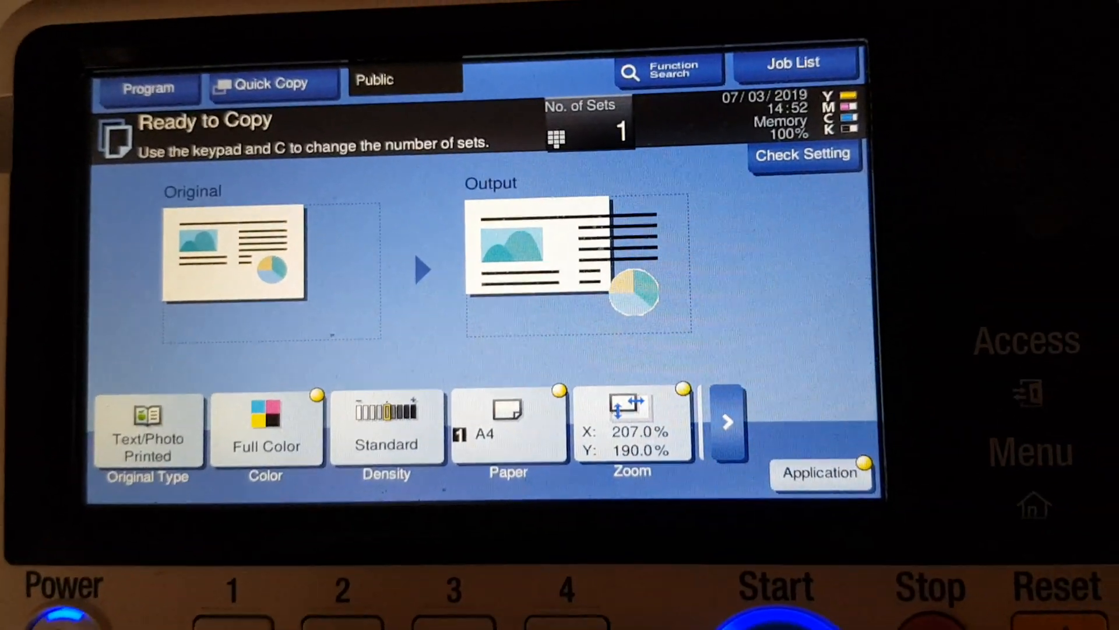
Scan the stretched page twice, finishing each scan so it prints
left_click(774, 589)
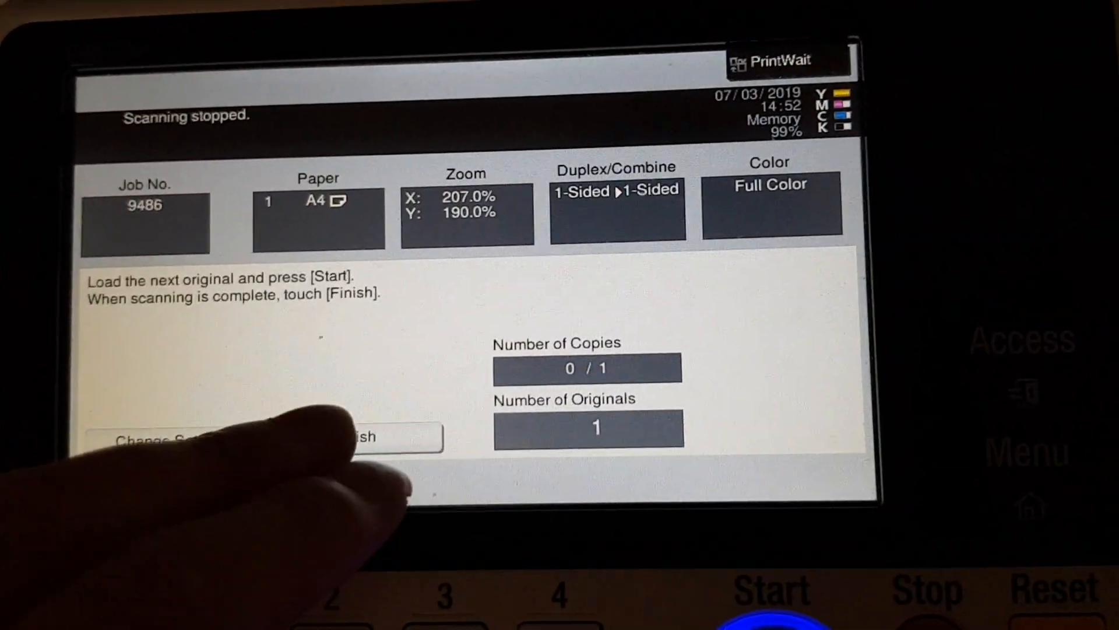
left_click(364, 436)
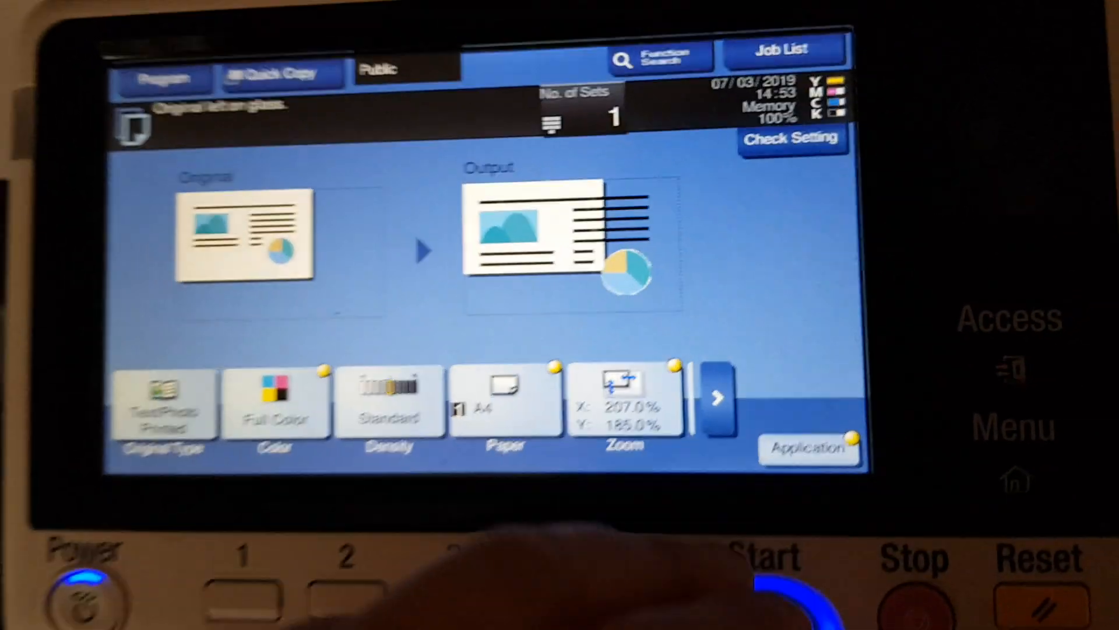
left_click(767, 560)
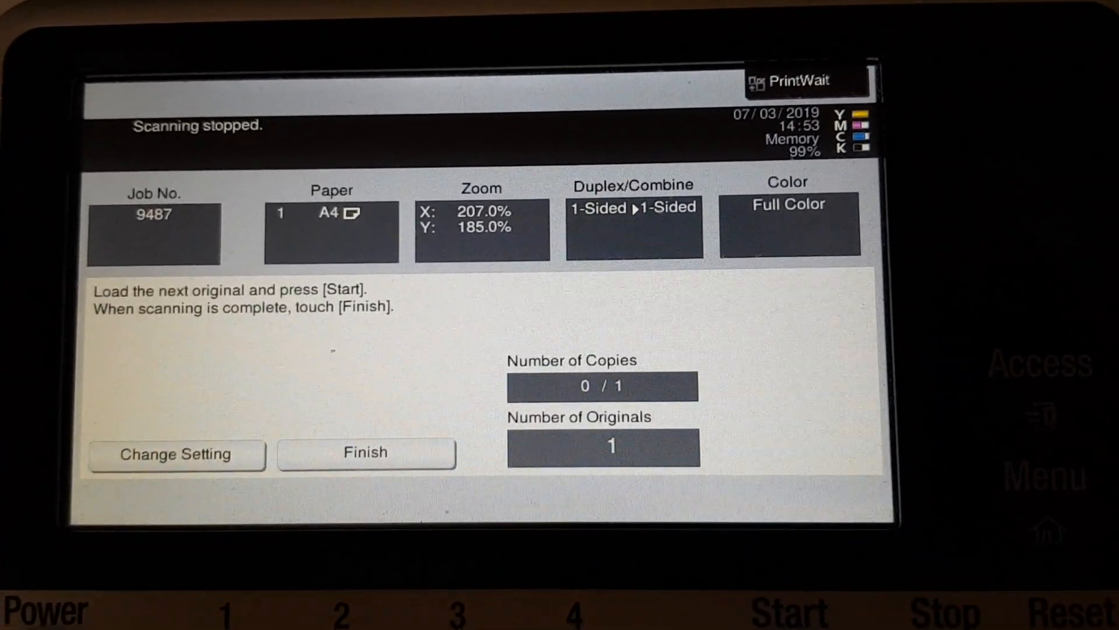
left_click(365, 451)
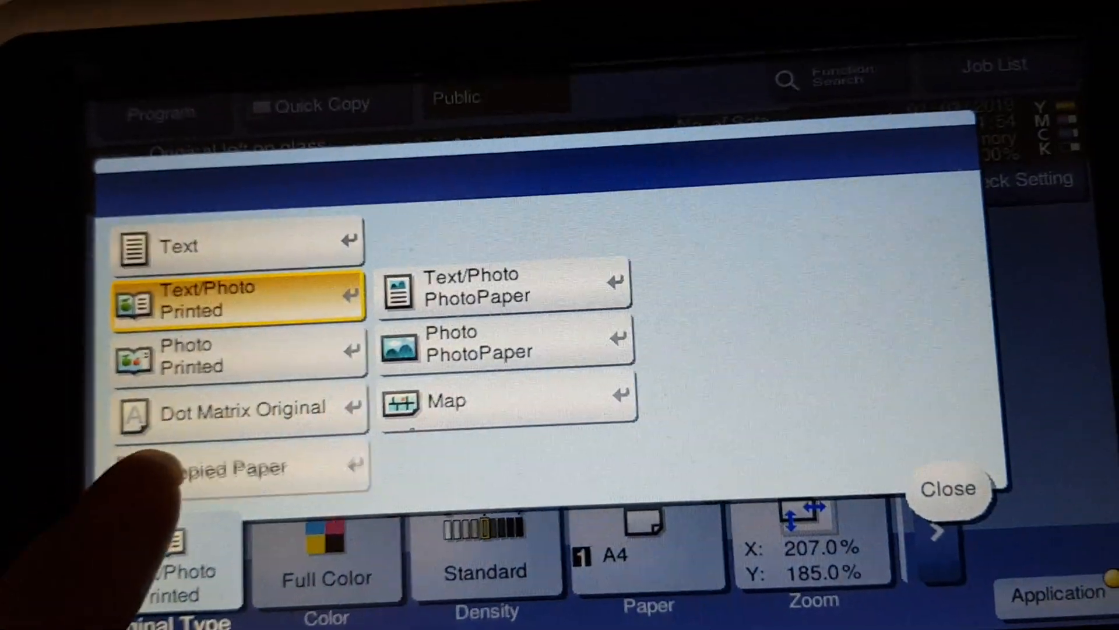
Set the original type to Copied Paper
left_click(948, 489)
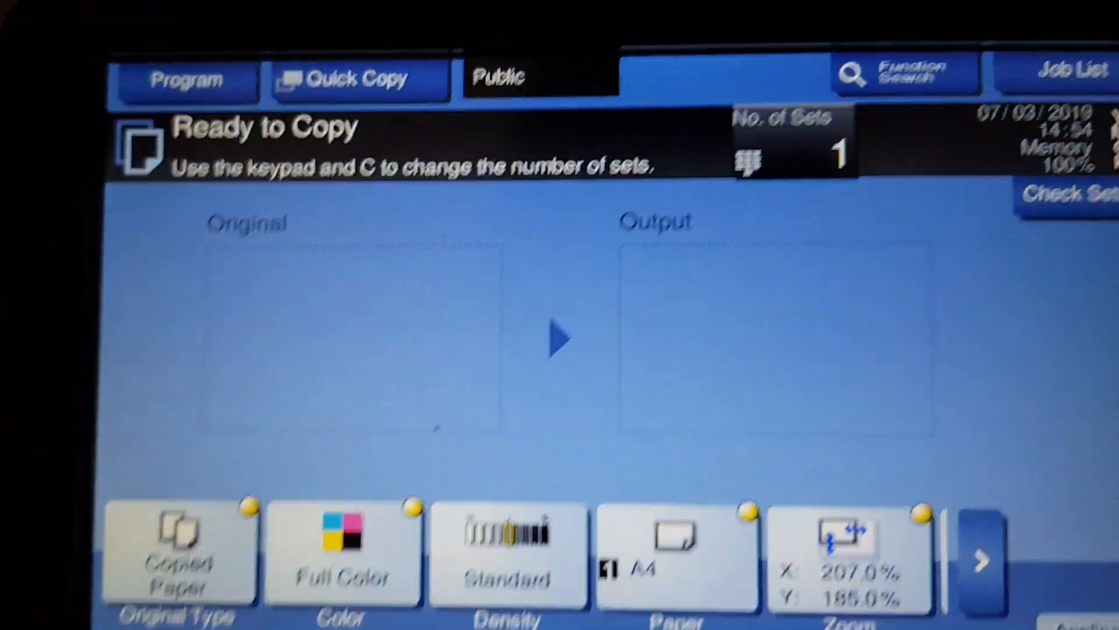
left_click(848, 553)
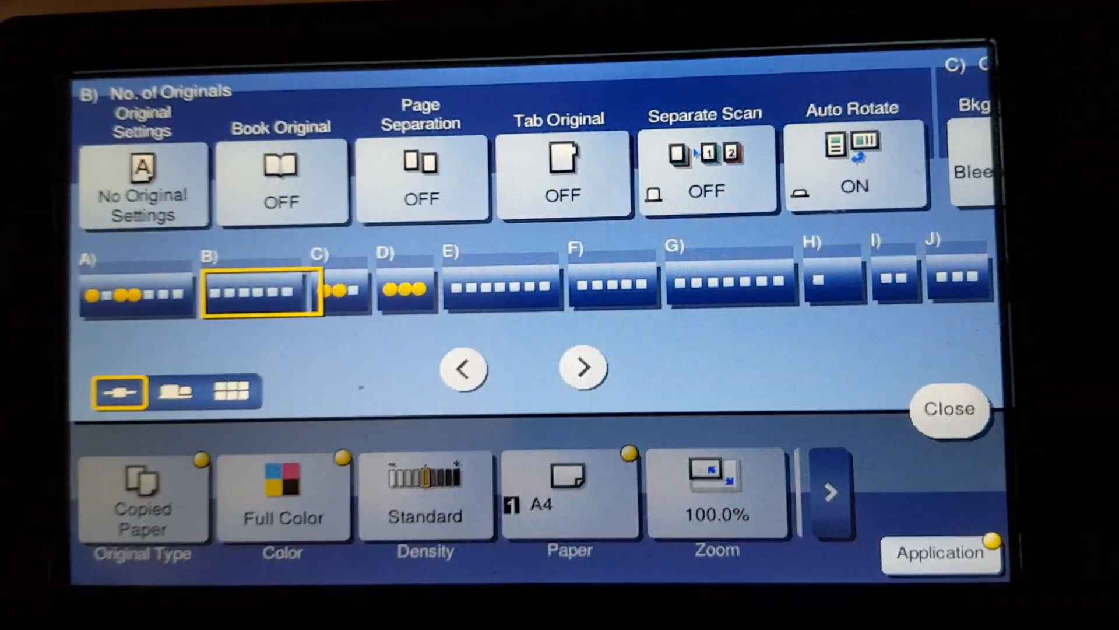
left_click(583, 368)
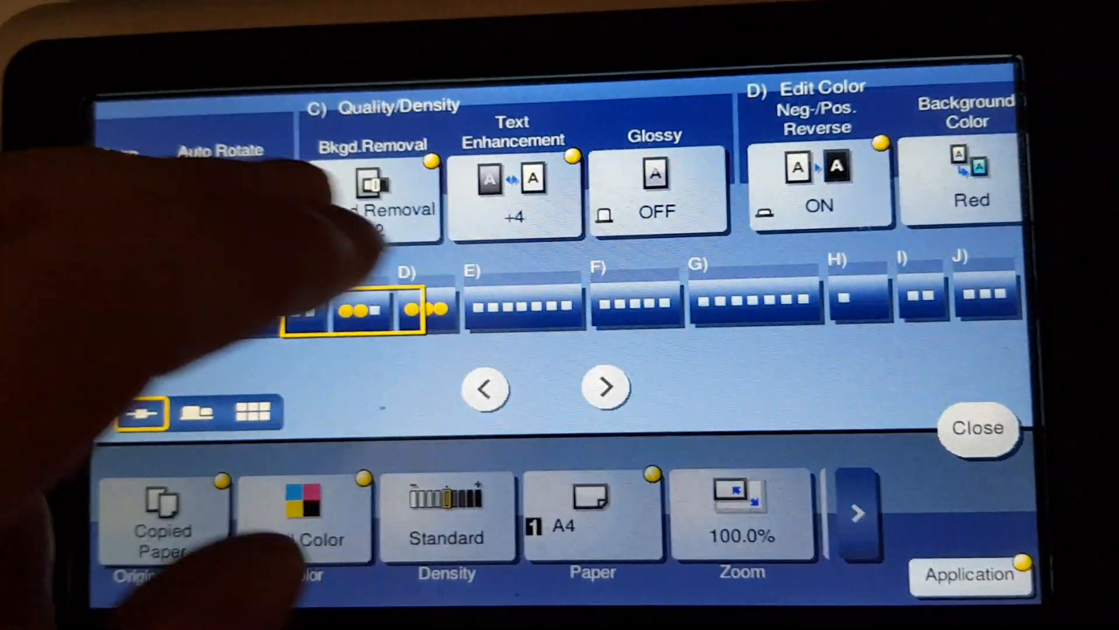
Set Text Enhancement to +4 and confirm the colour adjustments
left_click(371, 193)
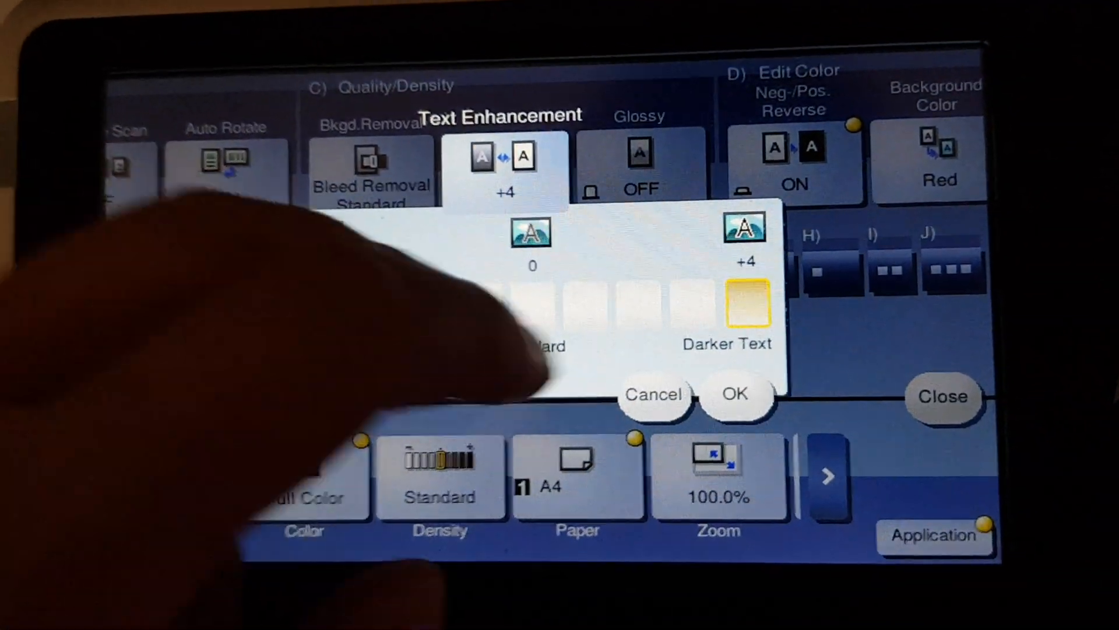
left_click(736, 394)
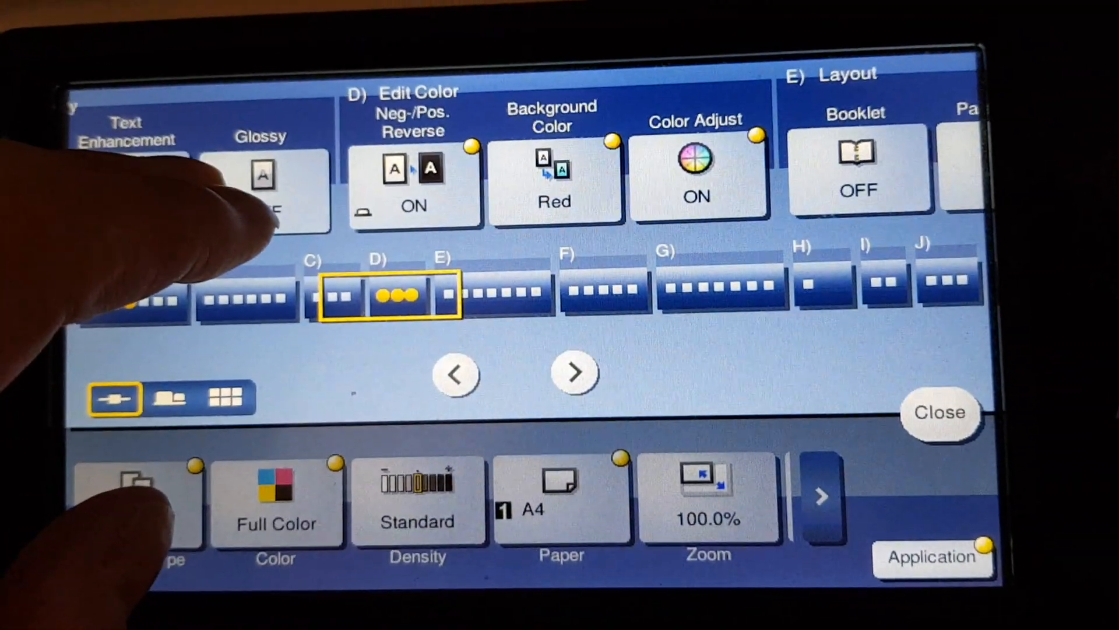
left_click(553, 178)
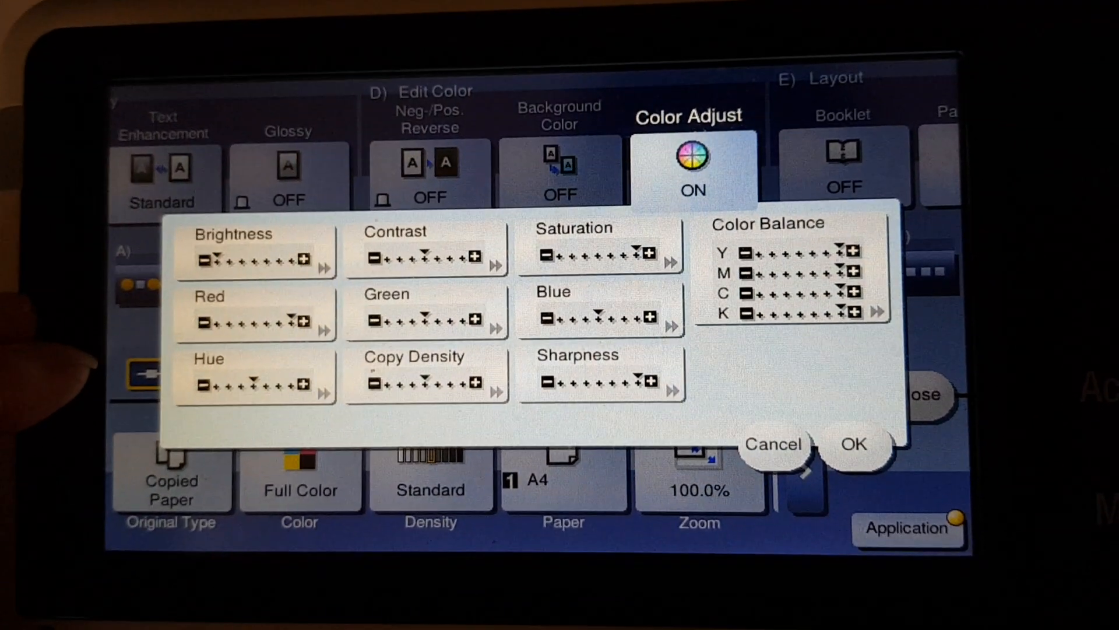
left_click(853, 444)
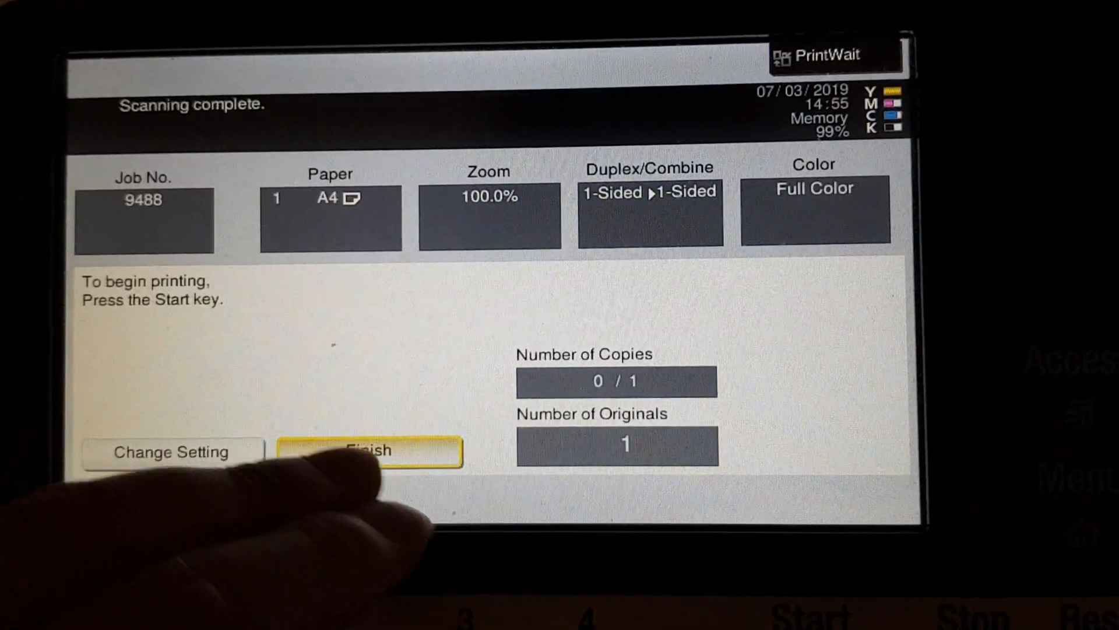
Print the scanned copy and set the background colour back to red
left_click(369, 451)
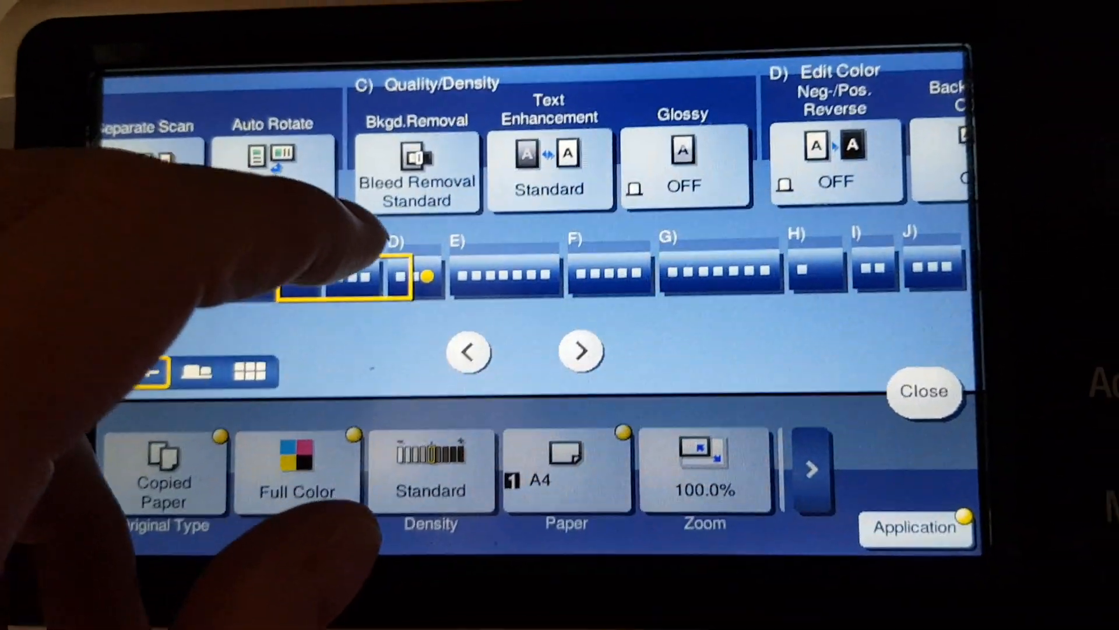
left_click(416, 168)
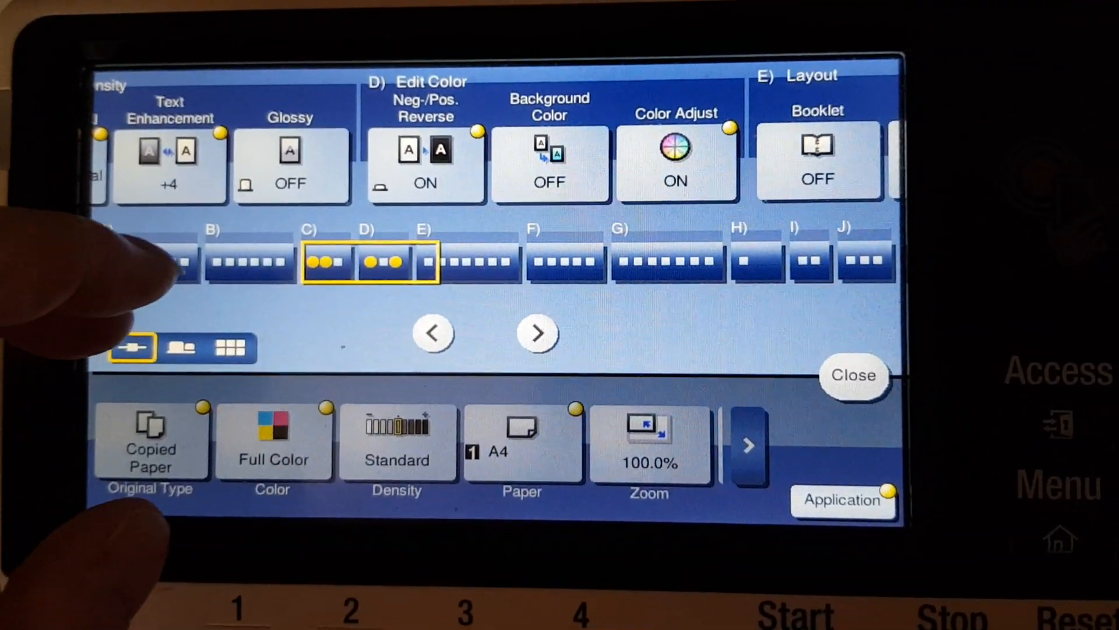
left_click(549, 165)
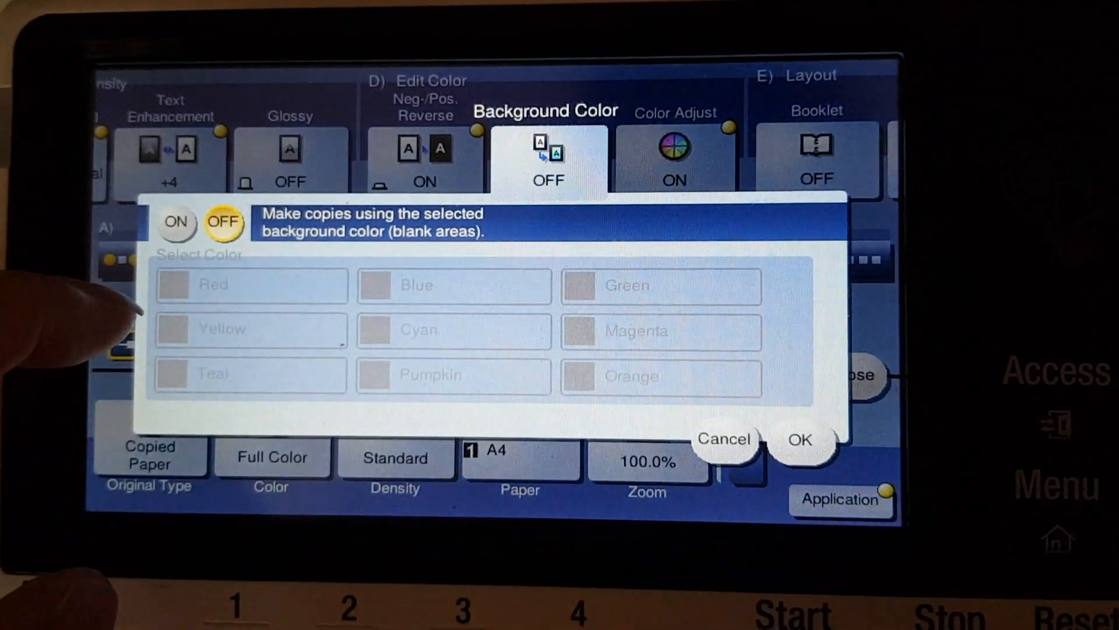
left_click(177, 222)
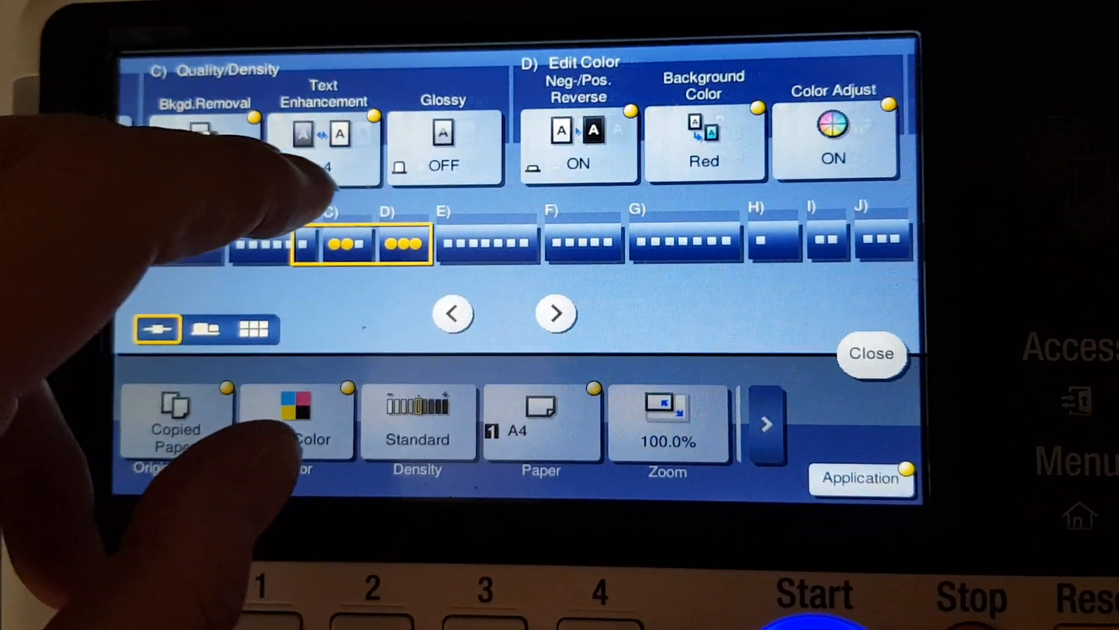
Scan and print another copy with reversed colours and red background
left_click(833, 140)
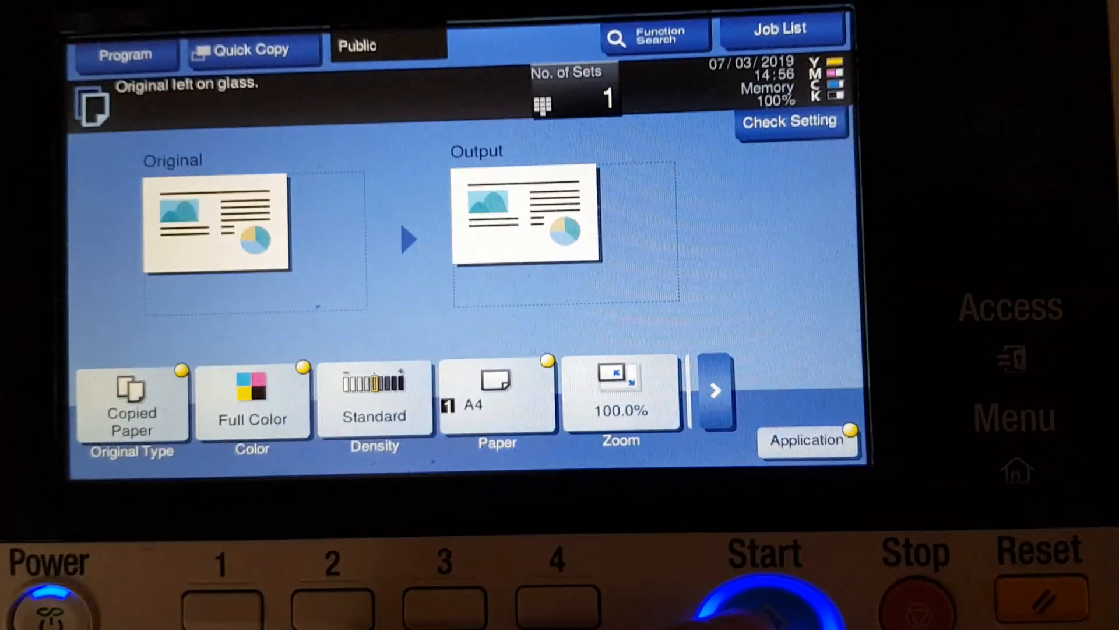
left_click(763, 592)
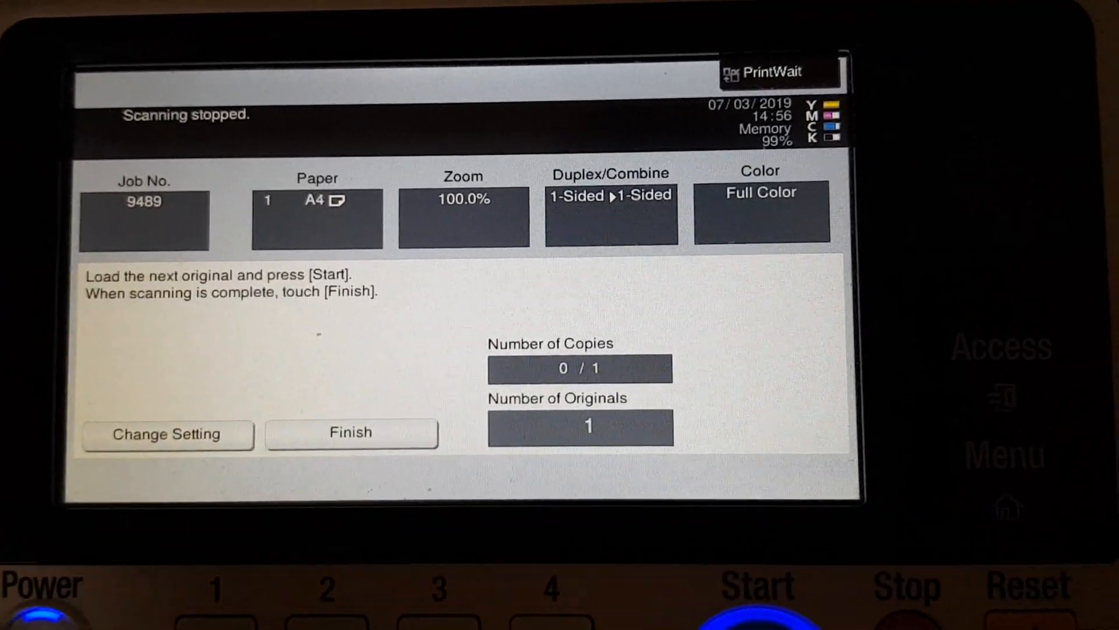
left_click(351, 432)
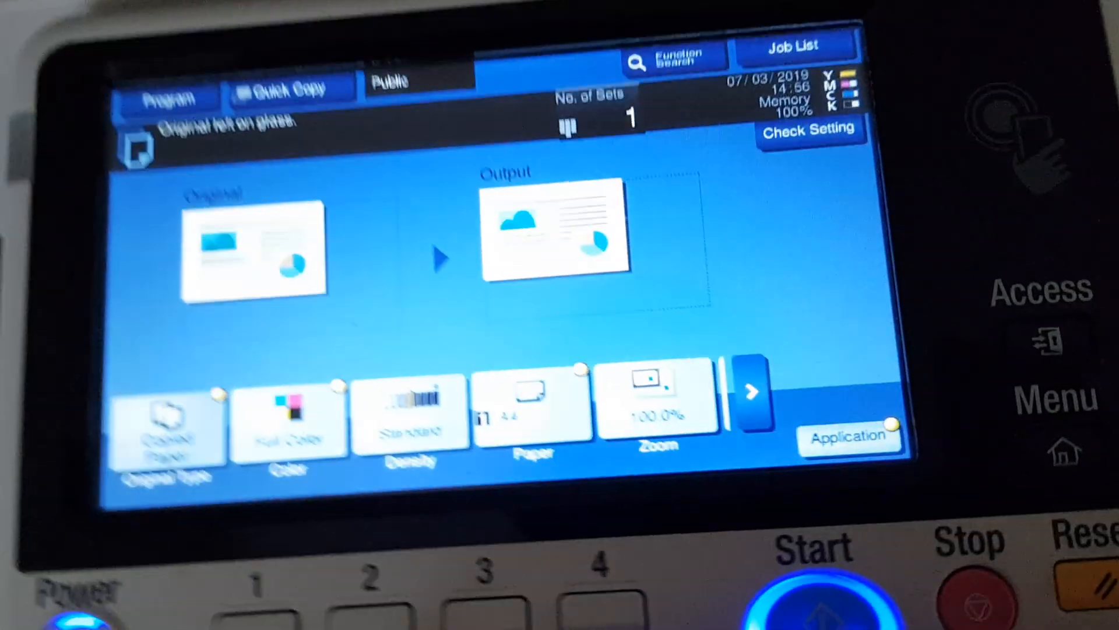
Scan the original again and print the copy with unchanged settings
left_click(815, 607)
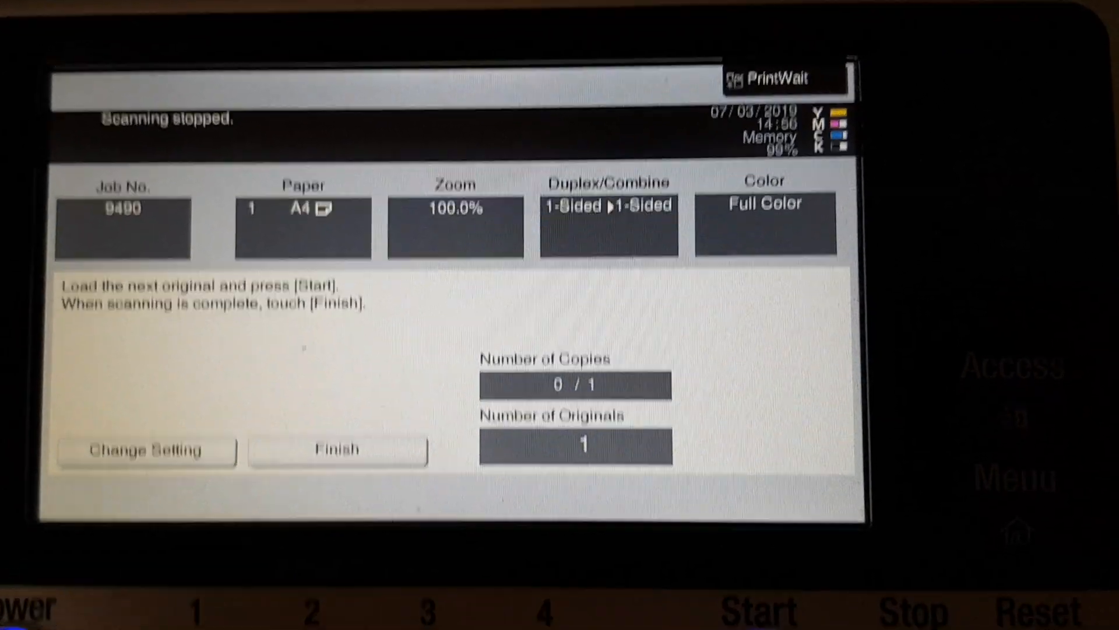
left_click(338, 449)
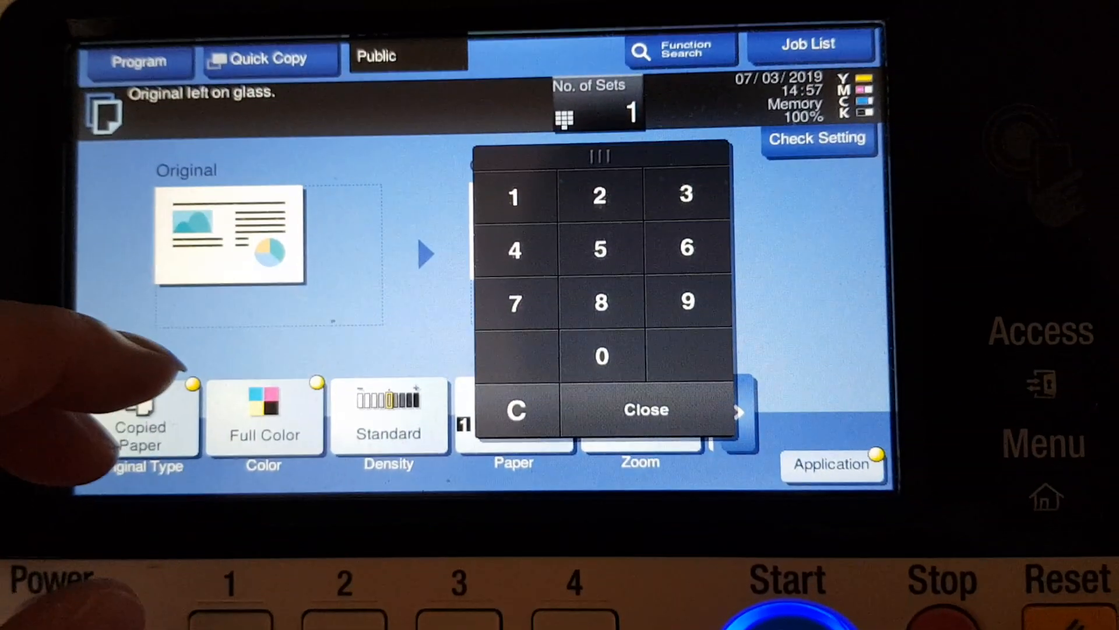
Set 2 copy sets, turn on Mirror Image, and start copying the master
left_click(599, 196)
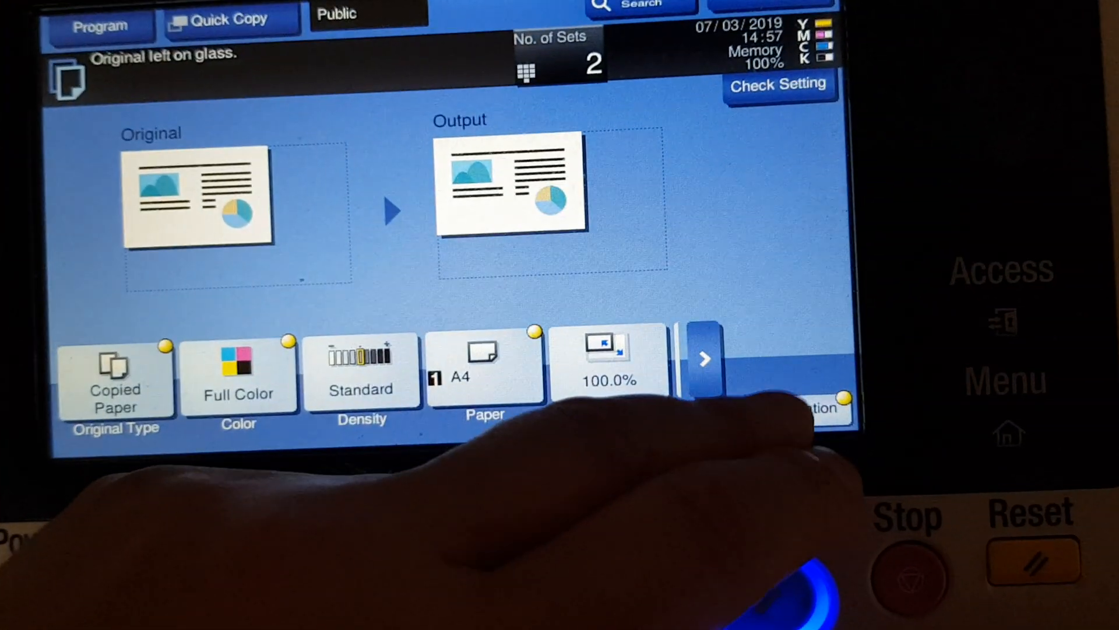
left_click(820, 406)
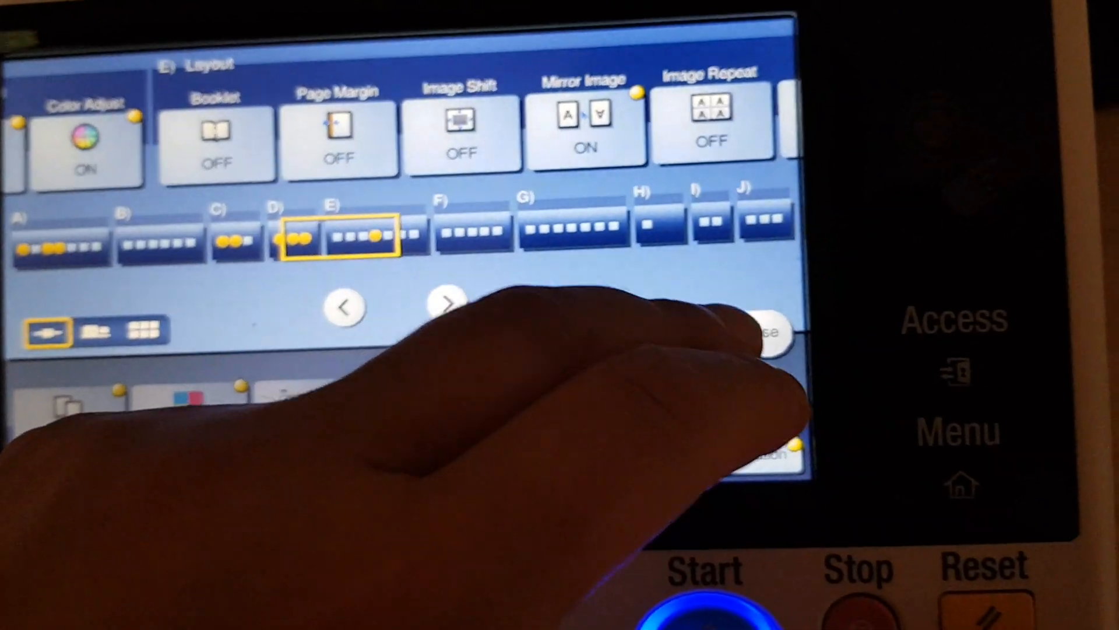
left_click(767, 332)
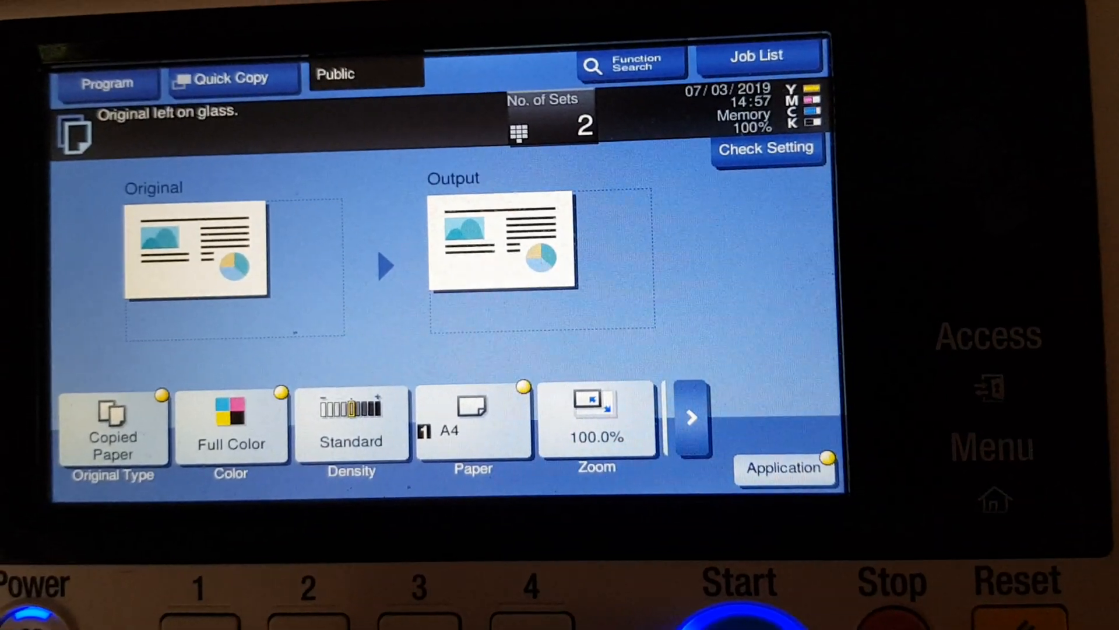
left_click(738, 592)
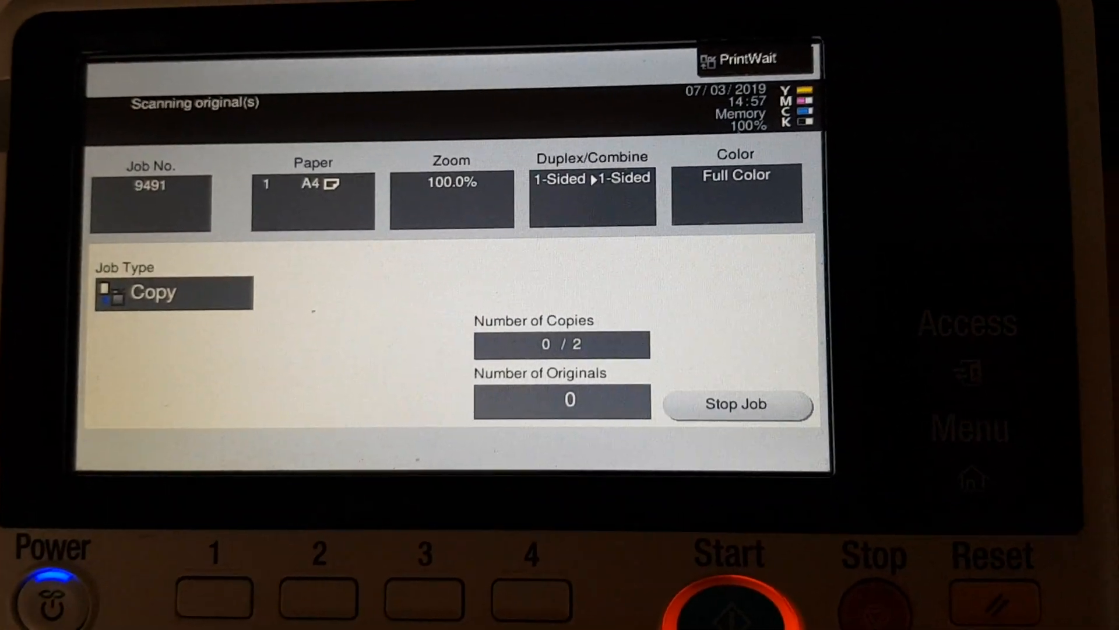